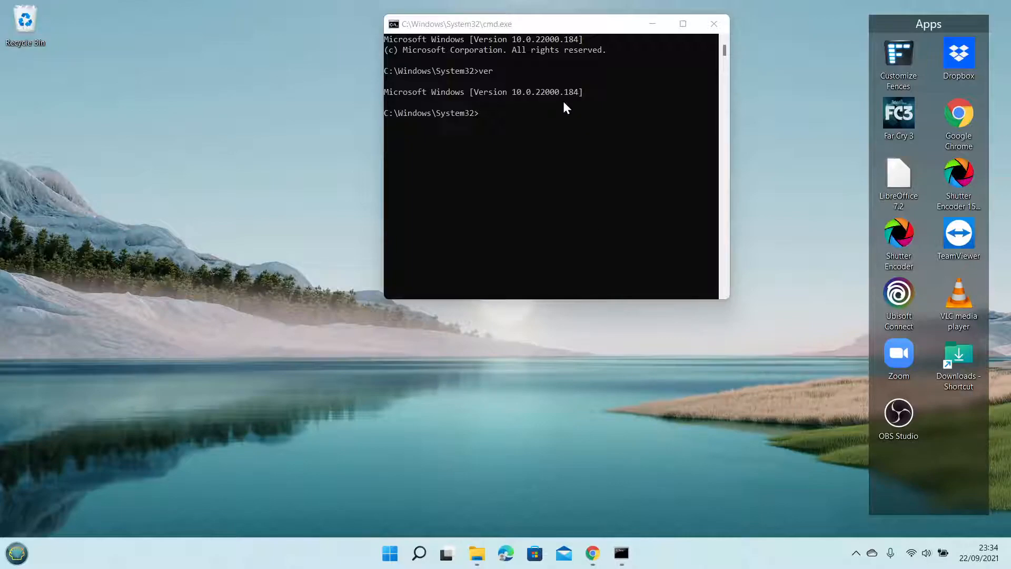
mouse_move(578, 104)
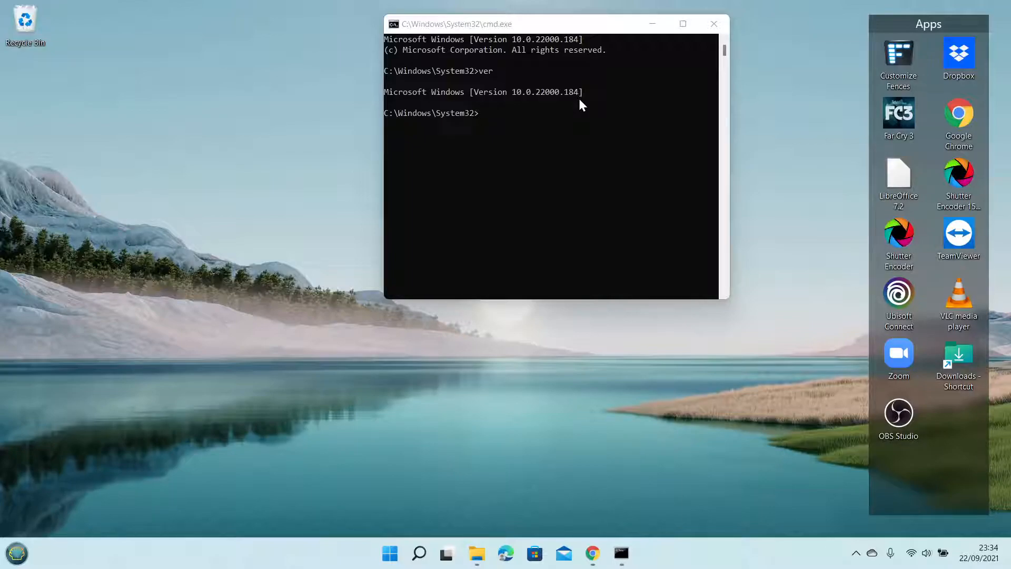
mouse_move(510, 408)
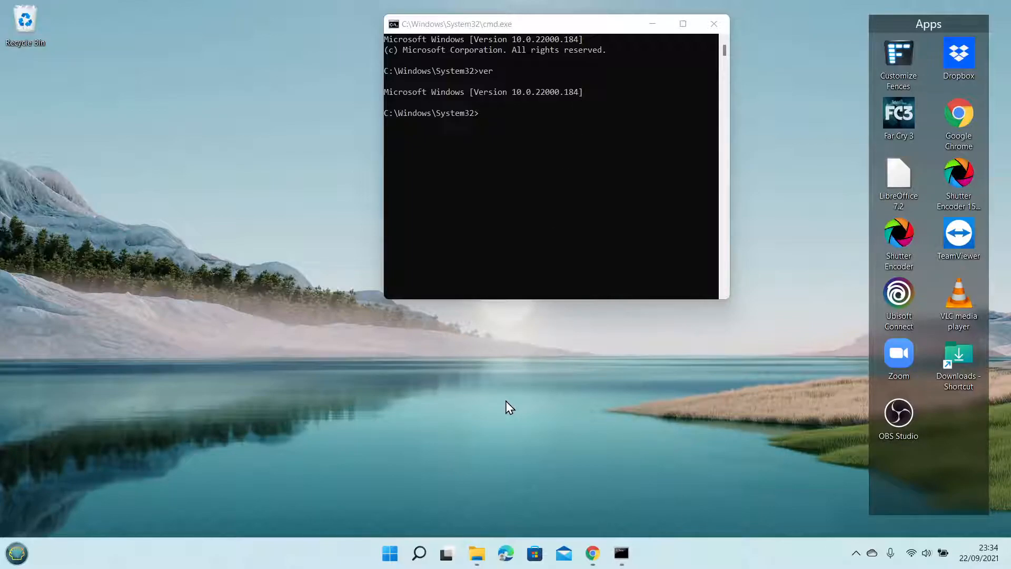
mouse_move(266, 459)
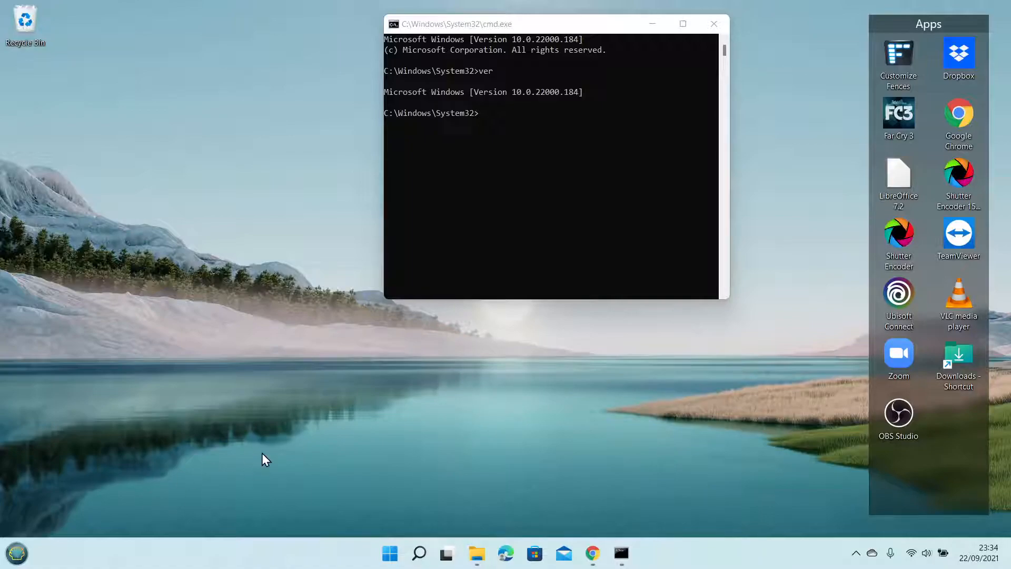
Browse the Windows 11 Start menu's full list of installed apps, then dismiss it.
left_click(389, 553)
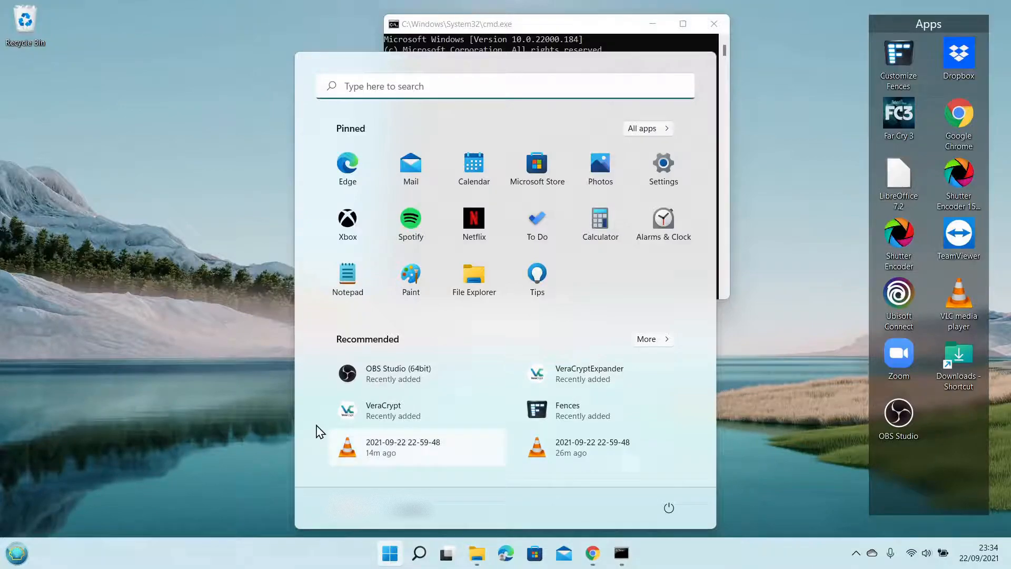
left_click(648, 129)
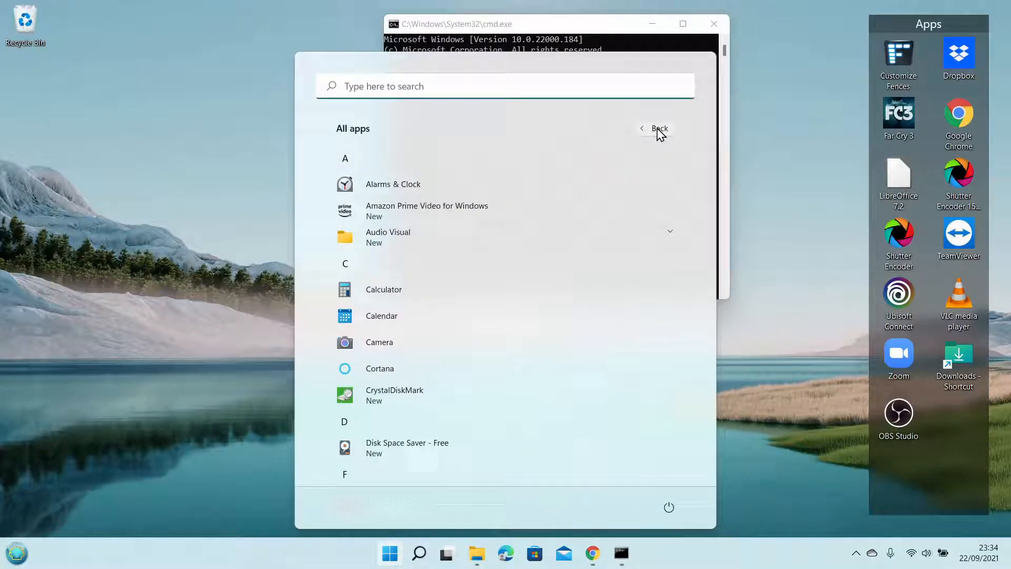
scroll("down", 3)
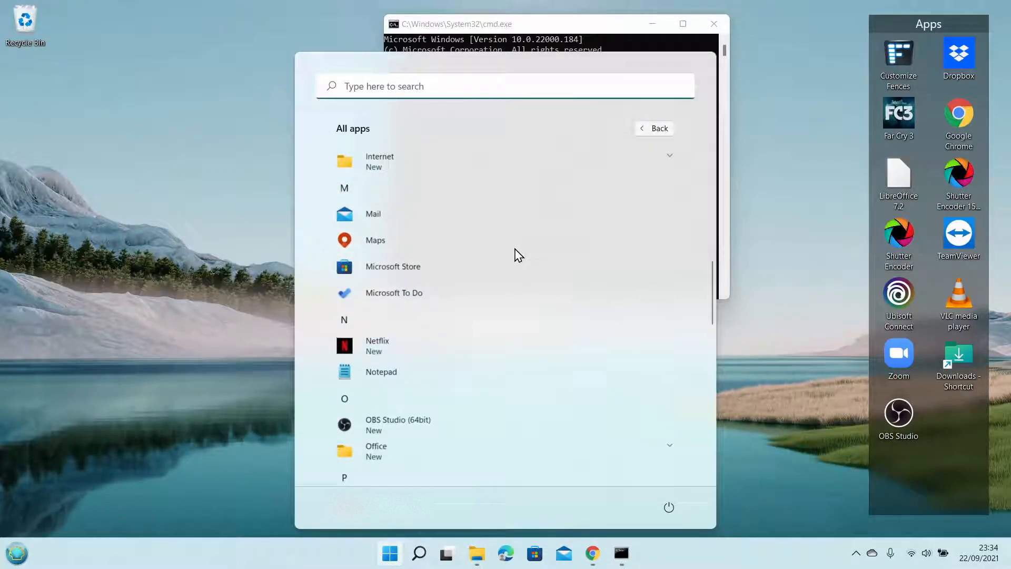
scroll("down", 3)
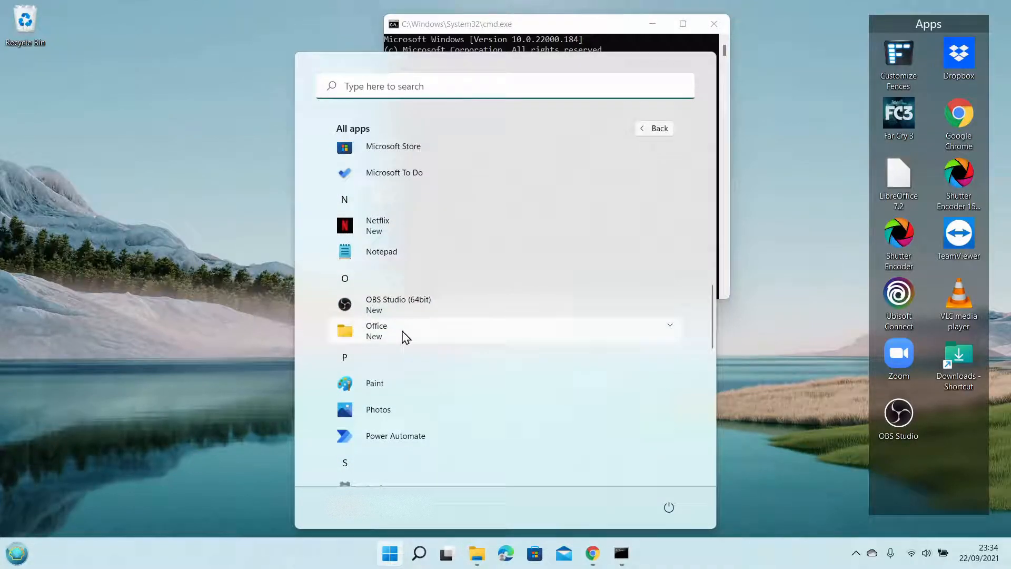
left_click(376, 330)
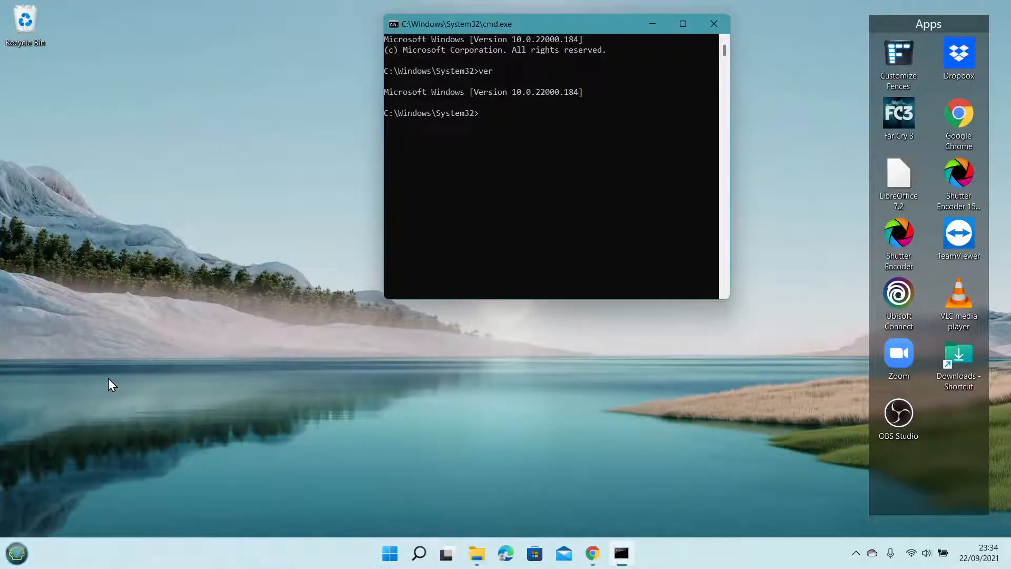
Bring up the Open-Shell classic start menu and reveal Settings > Open-Shell Menu.
left_click(16, 552)
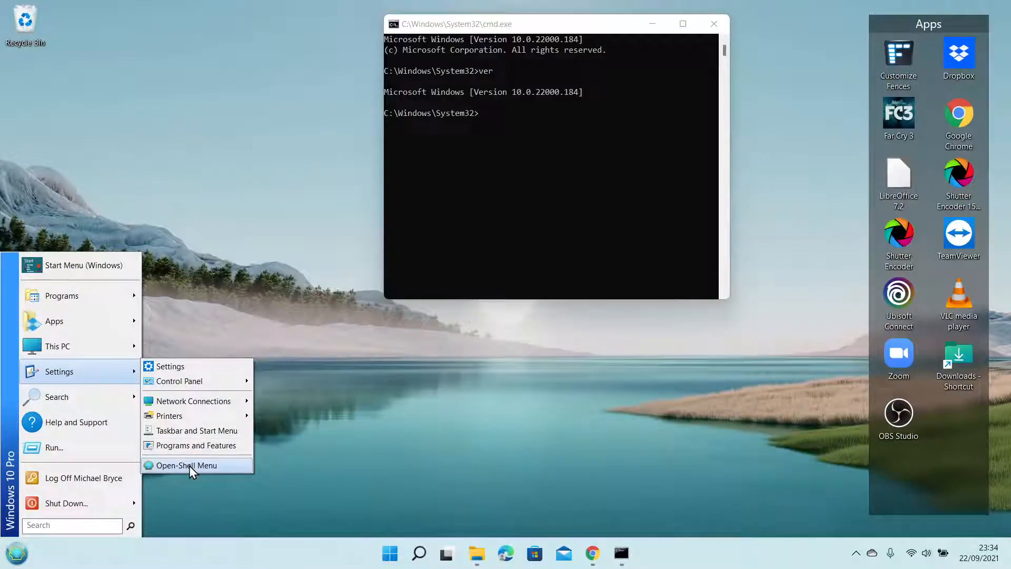
Switch the start menu skin from Classic Skin to Smoked Glass in the Skin settings.
left_click(188, 464)
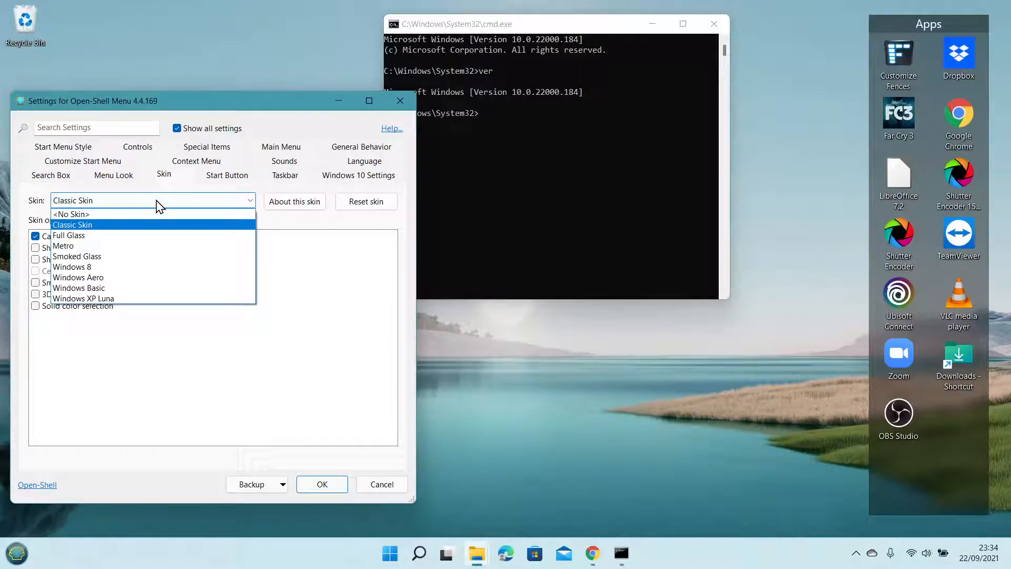
mouse_move(75, 256)
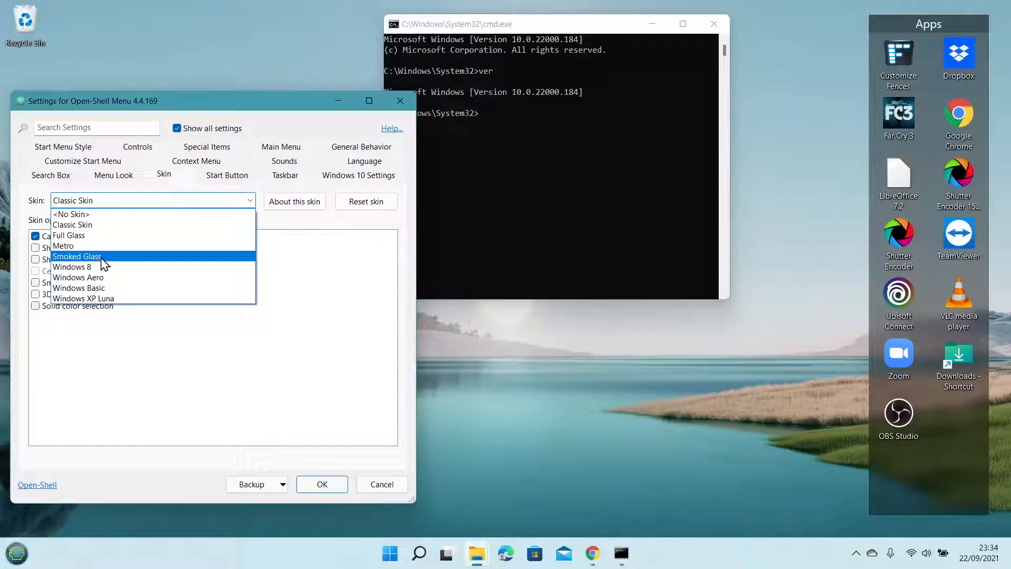
left_click(76, 256)
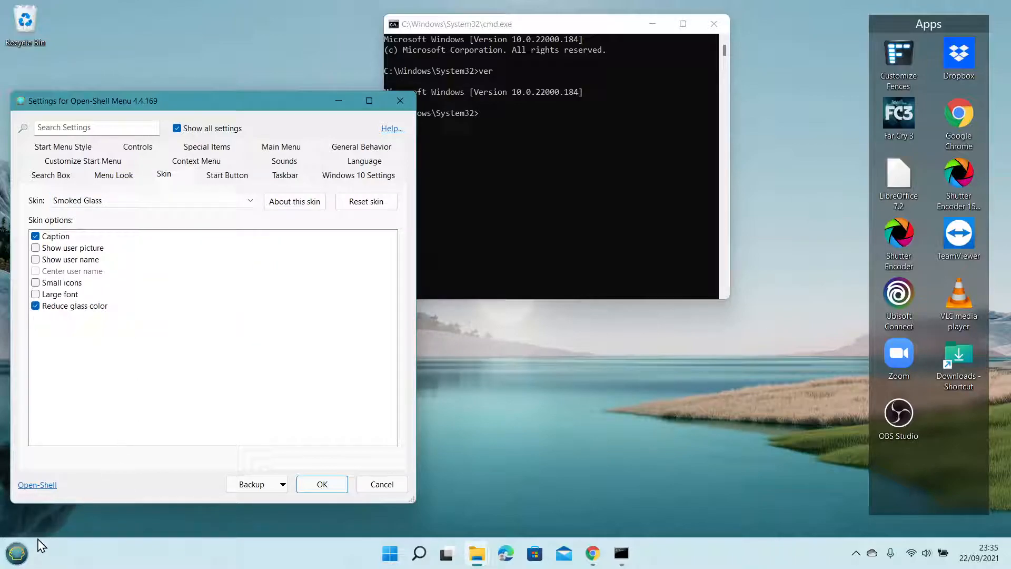
Preview the Smoked Glass start menu with its Programs submenu expanded.
left_click(16, 553)
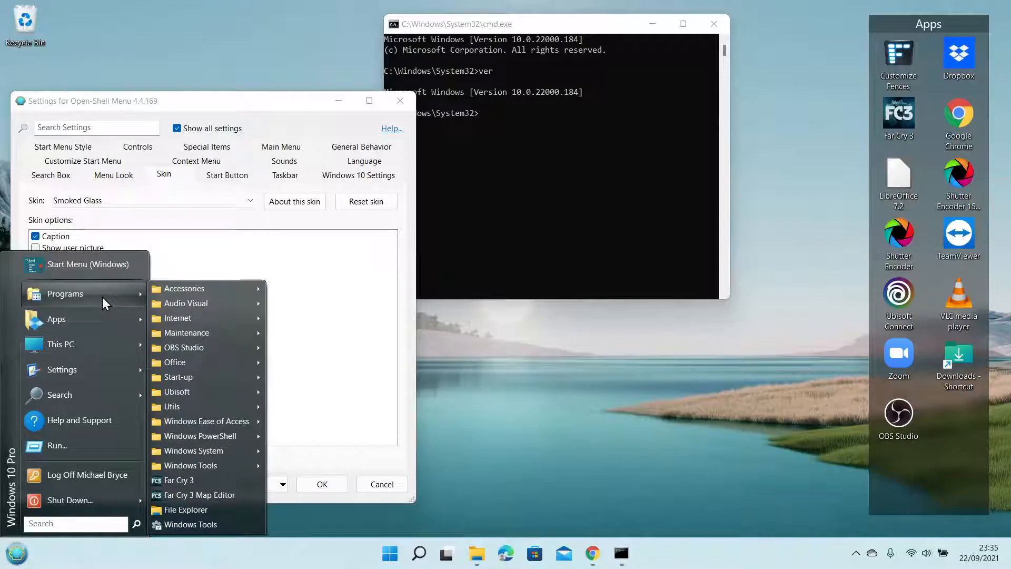
mouse_move(203, 422)
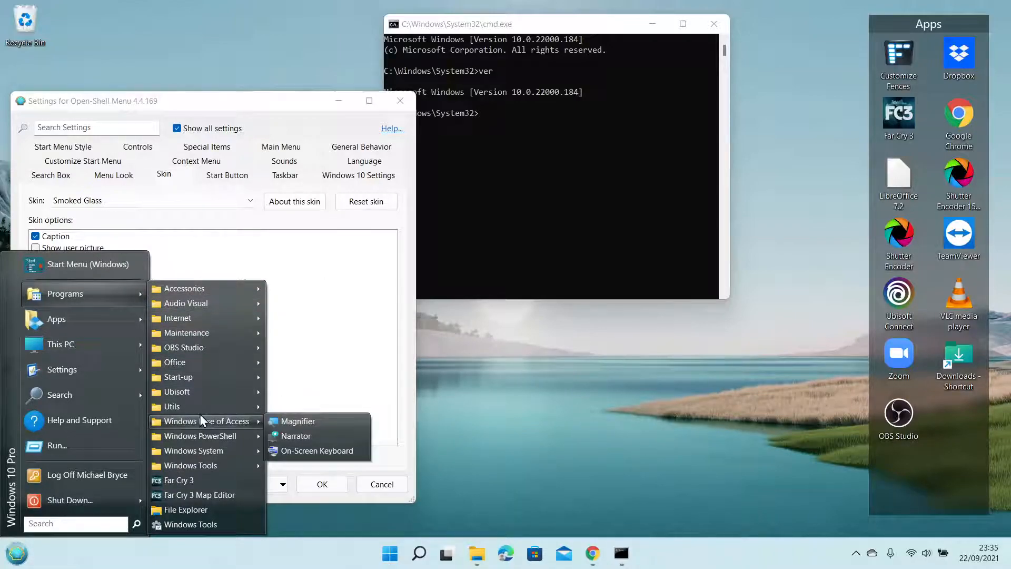
mouse_move(187, 303)
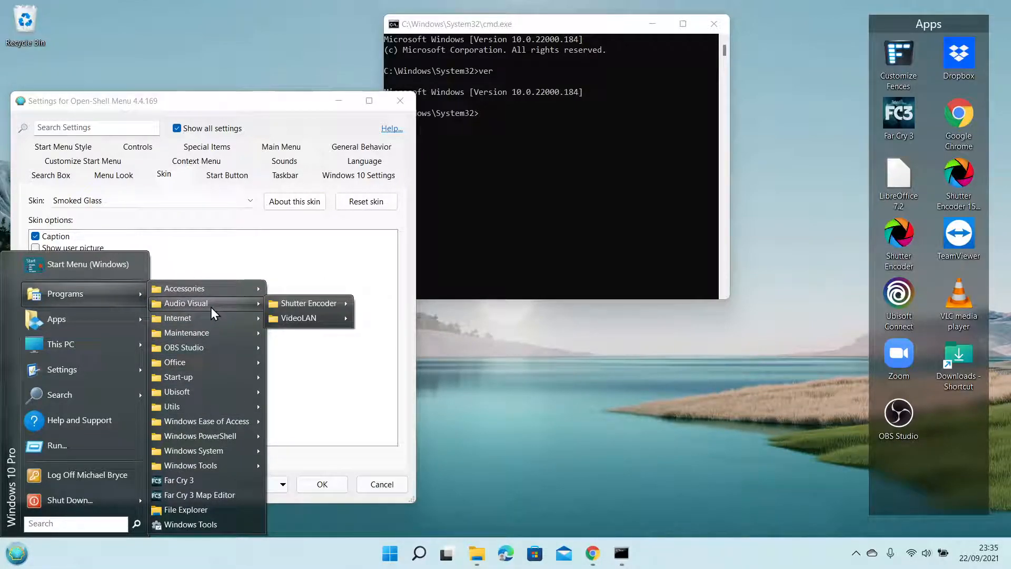
mouse_move(207, 421)
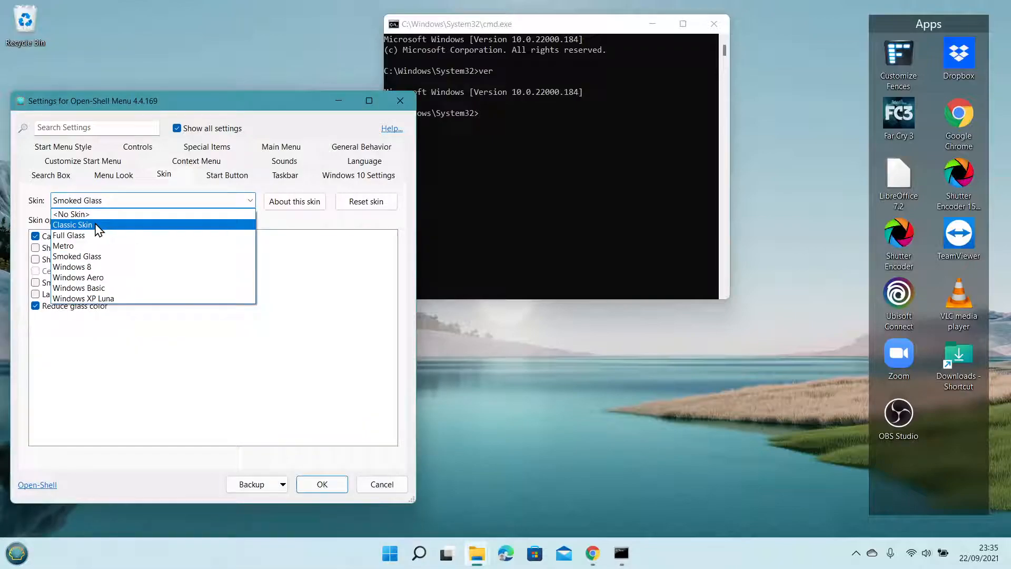
Set the skin back to Classic Skin, review Start Menu Style, and apply with OK.
left_click(73, 224)
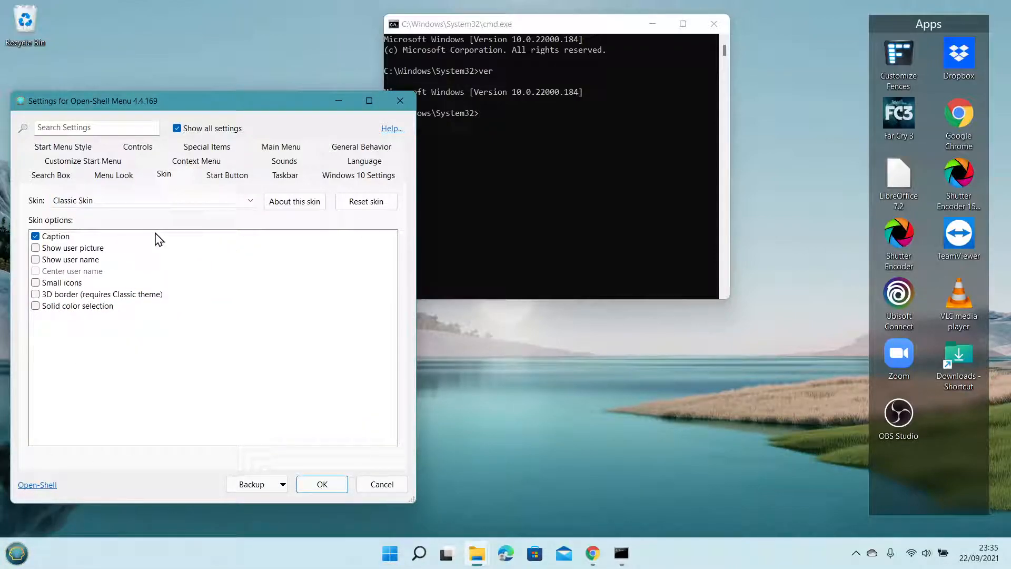
mouse_move(144, 235)
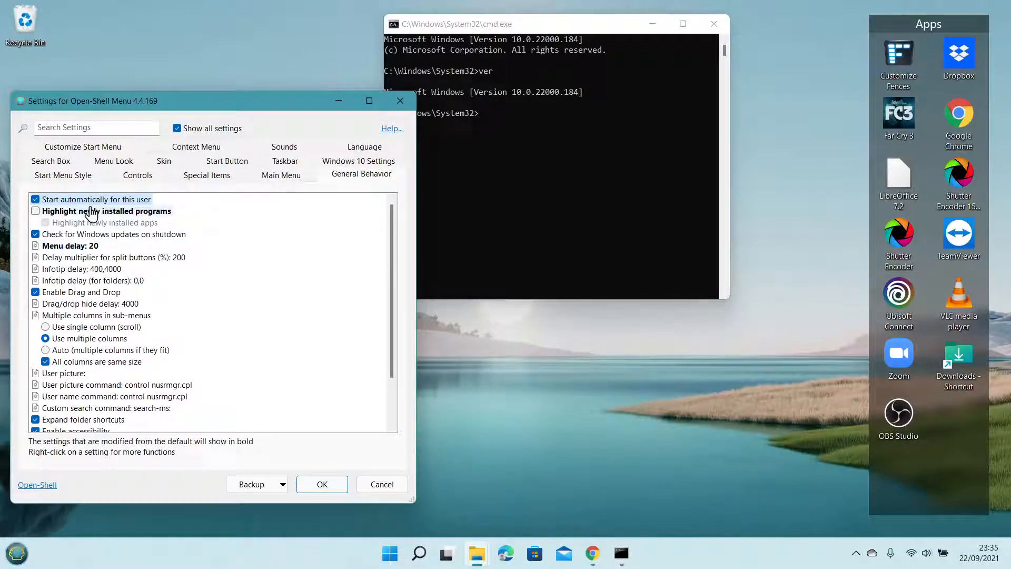
left_click(62, 173)
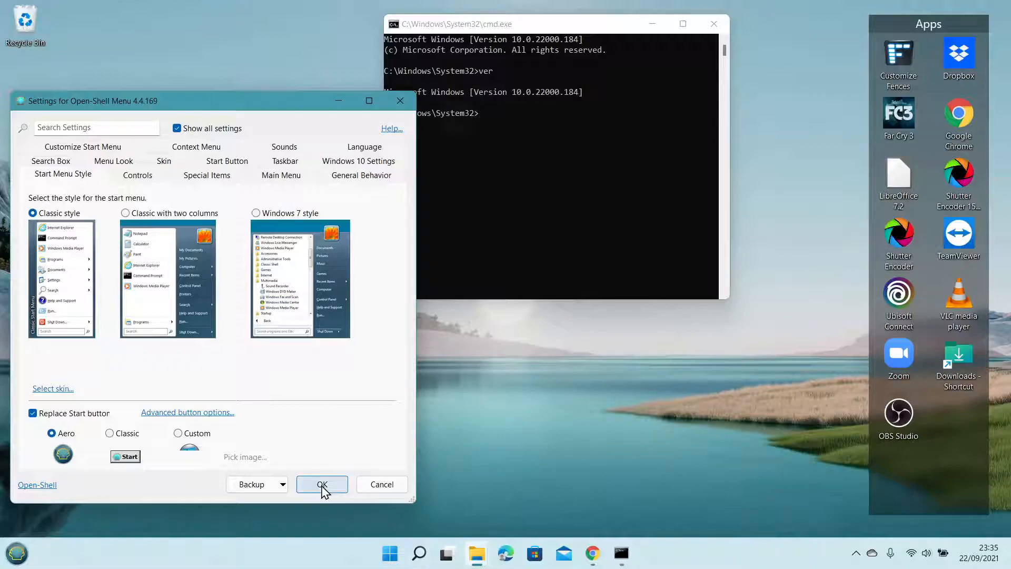
left_click(322, 484)
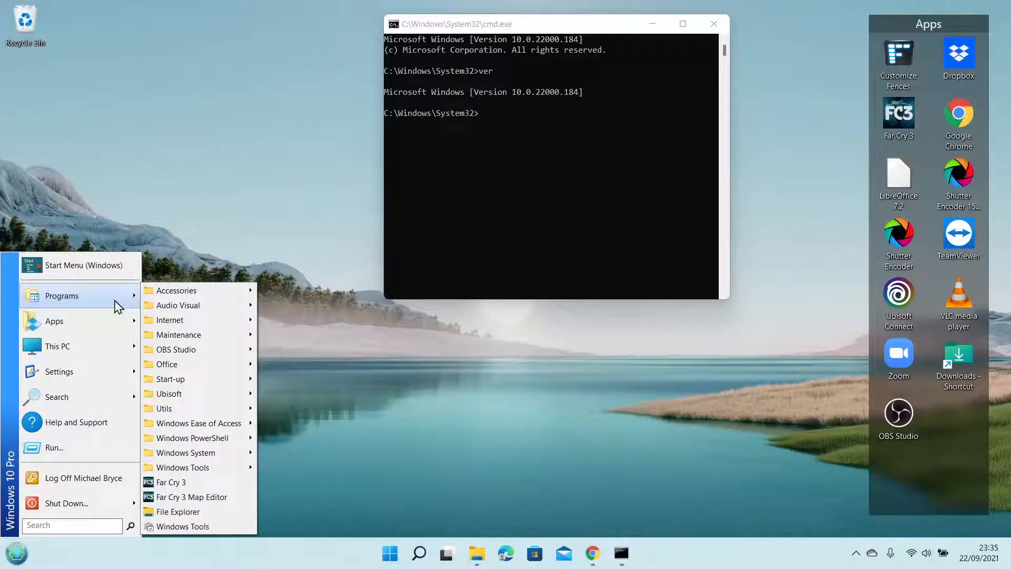
left_click(59, 371)
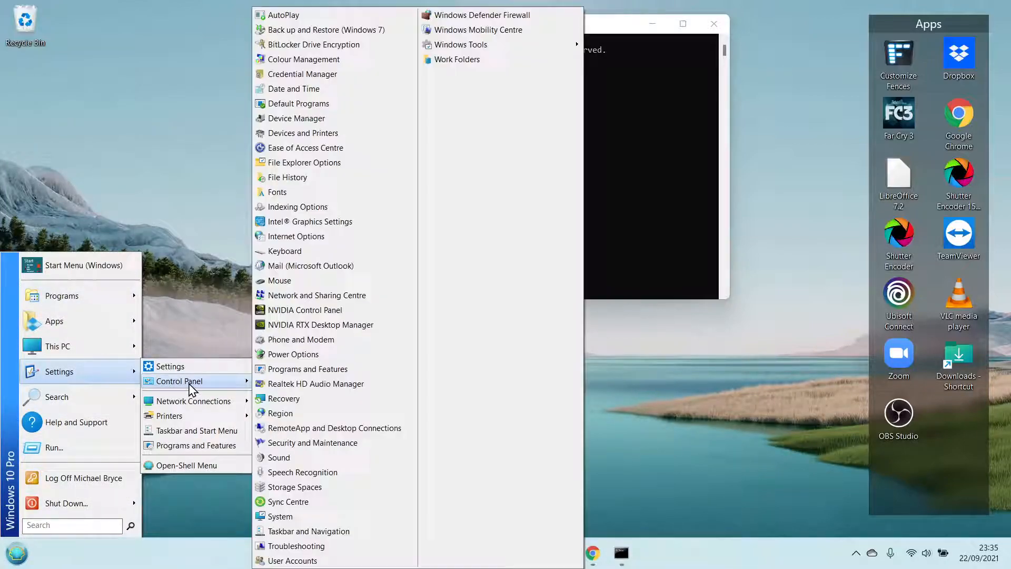
mouse_move(219, 392)
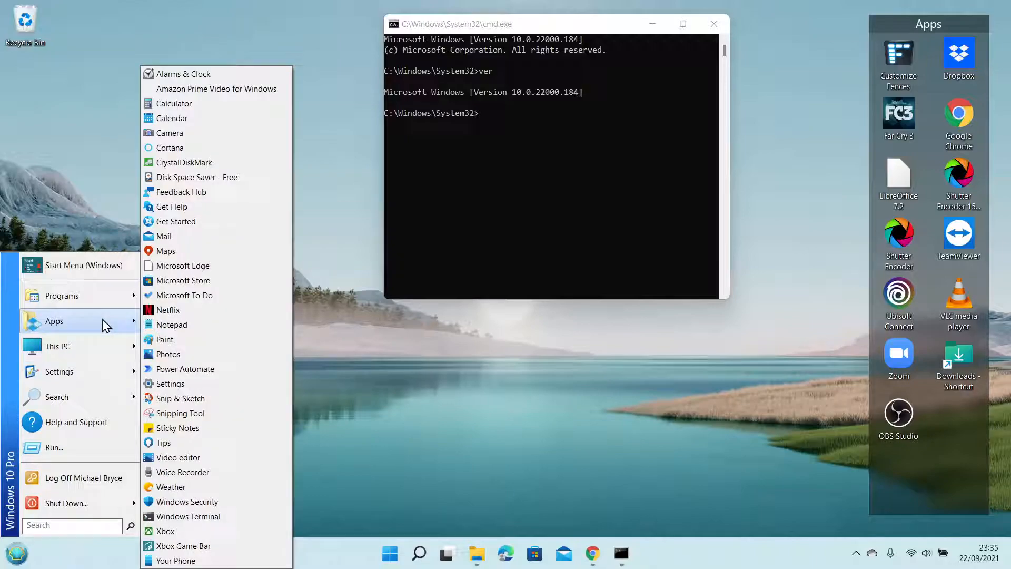
left_click(62, 295)
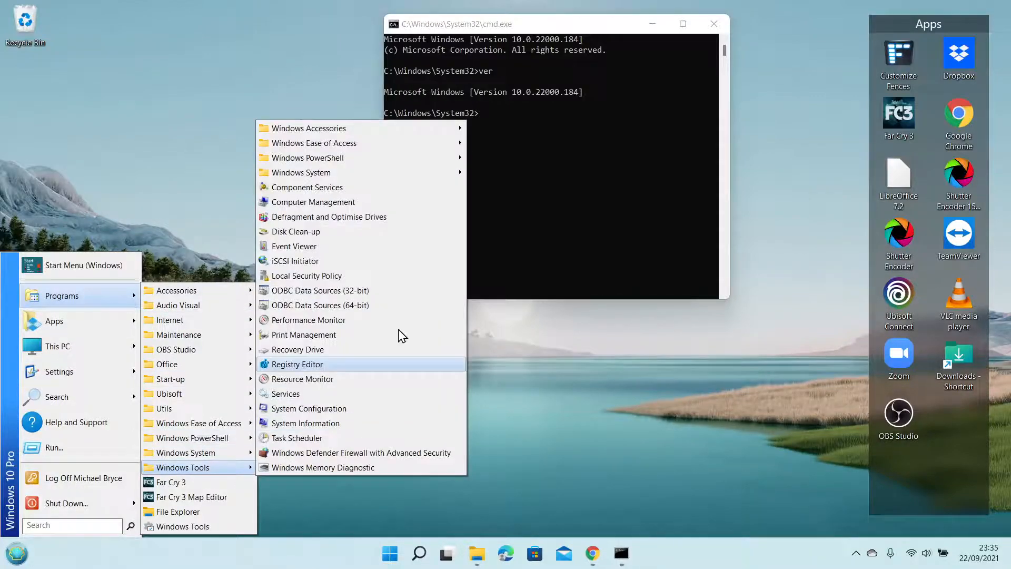
mouse_move(300, 172)
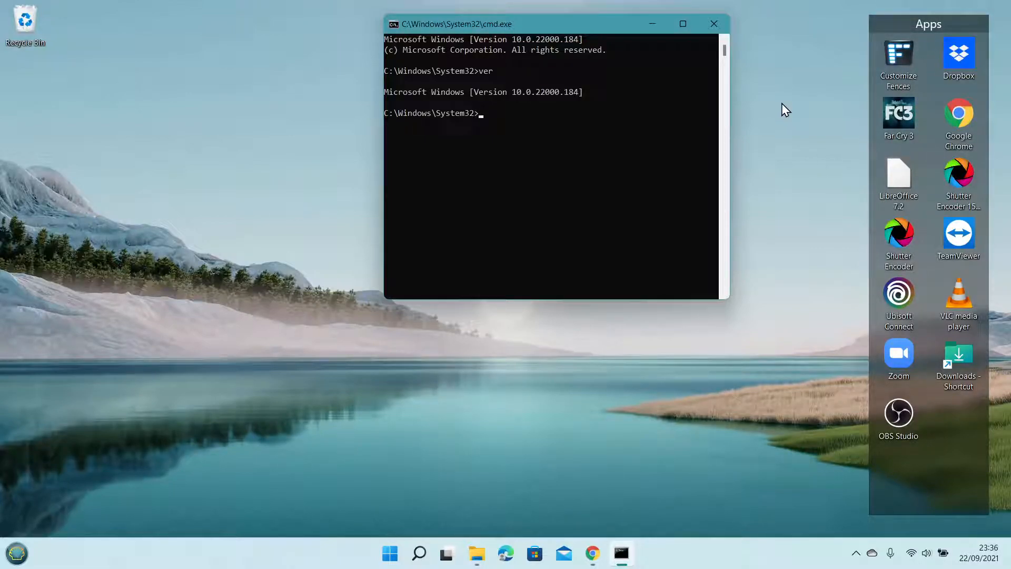
mouse_move(496, 108)
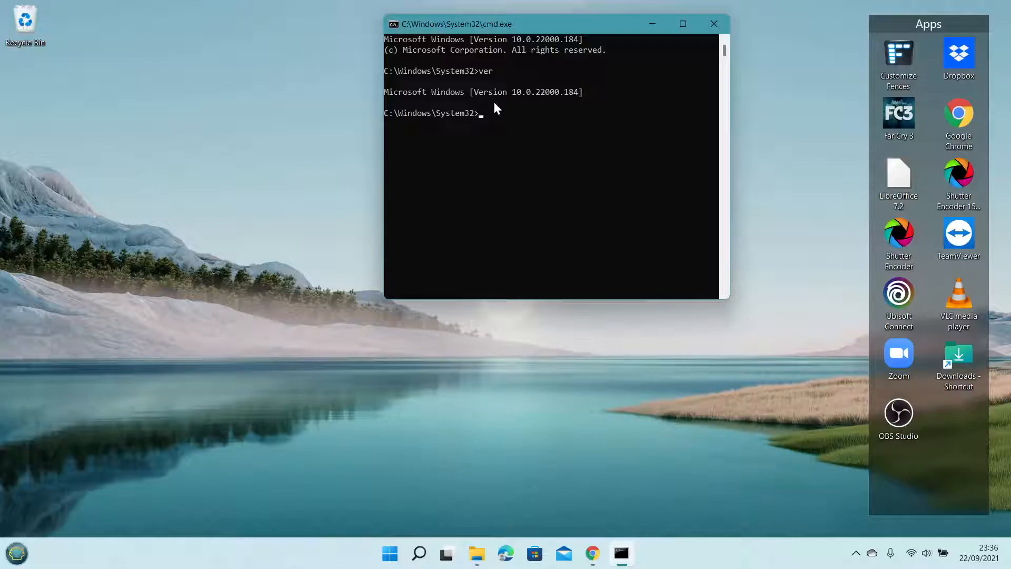
Reopen the classic start menu from the start orb showing its Settings submenu.
left_click(389, 552)
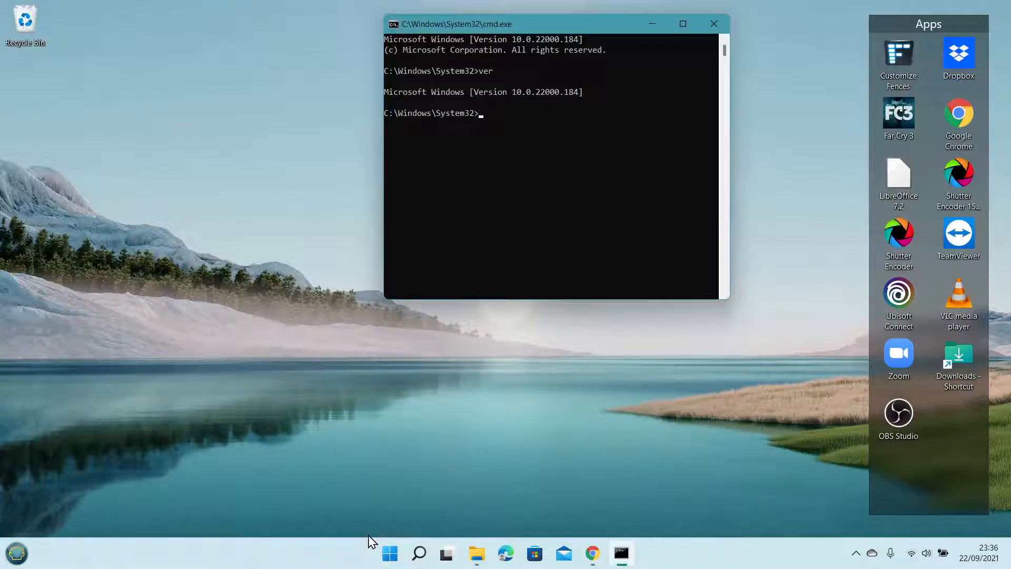
left_click(388, 553)
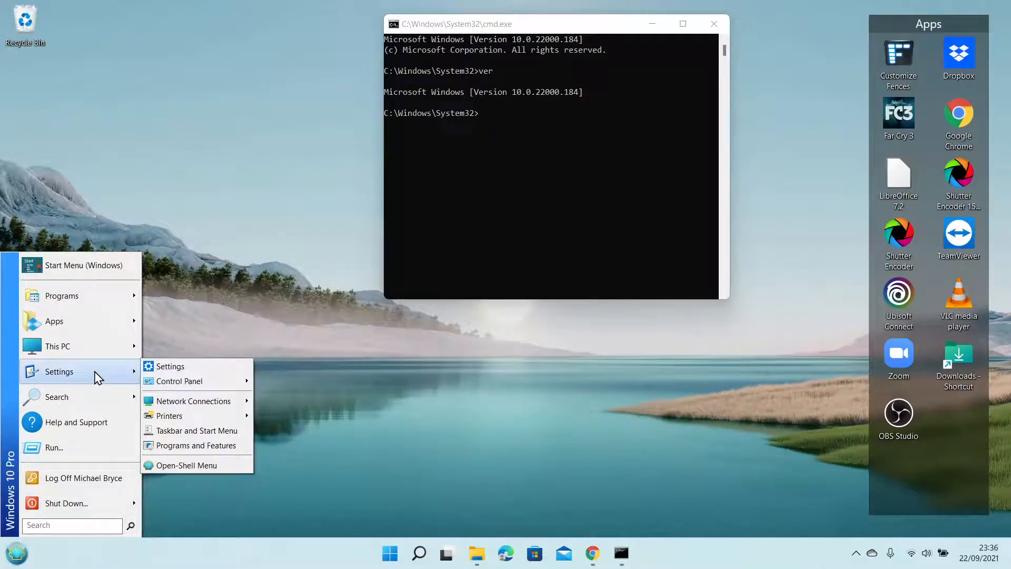
Enter Open-Shell Menu settings and turn on Replace Start button on the Start Menu Style tab.
left_click(187, 464)
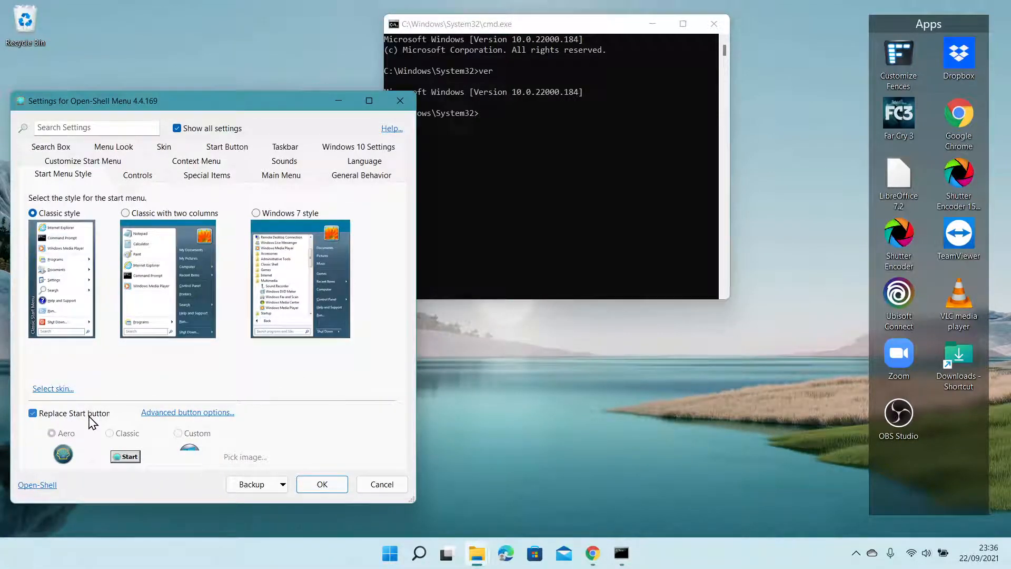
left_click(50, 433)
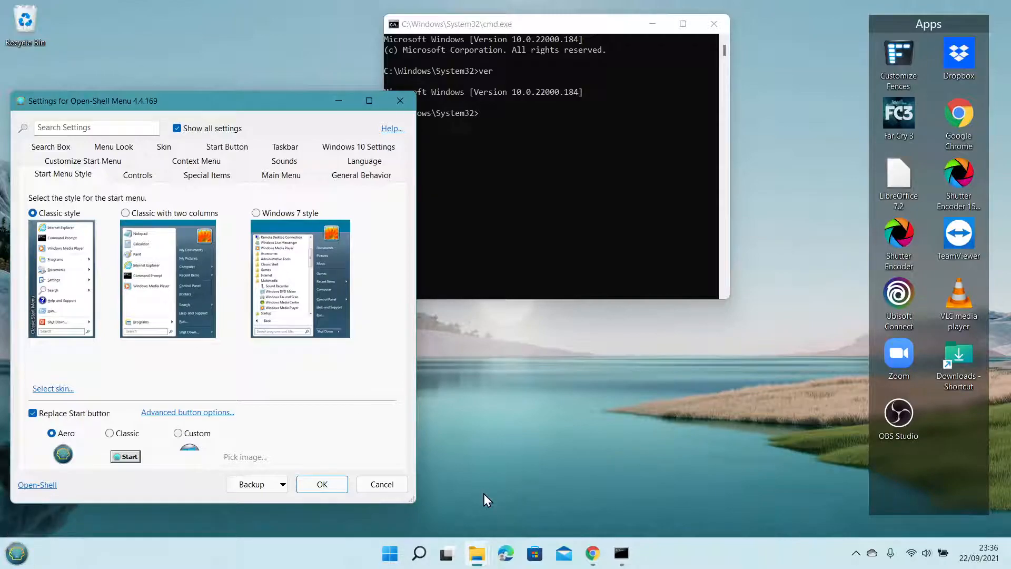
Set Taskbar alignment to Left under Personalisation > Taskbar > Taskbar behaviours.
left_click(636, 553)
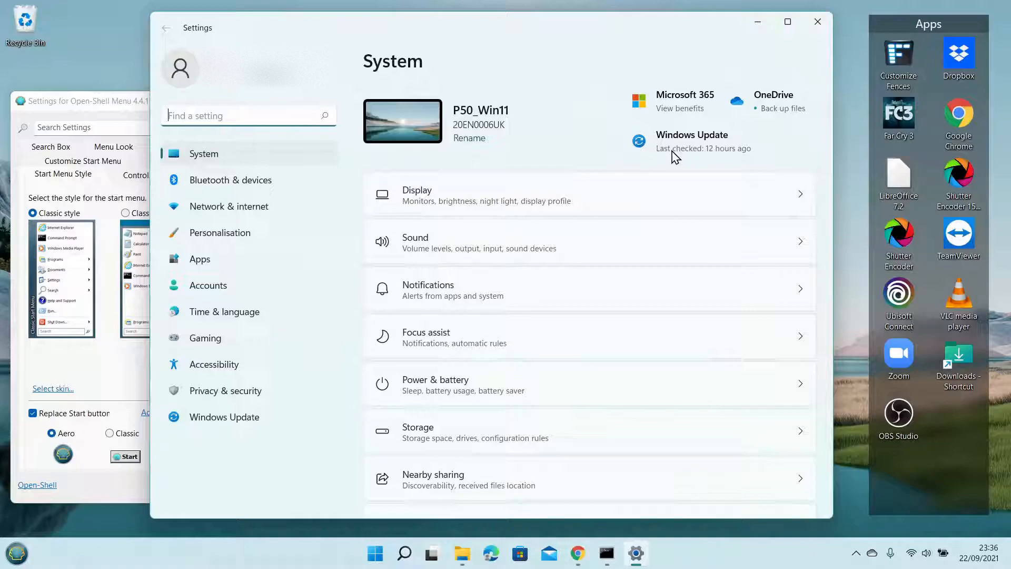
left_click(220, 232)
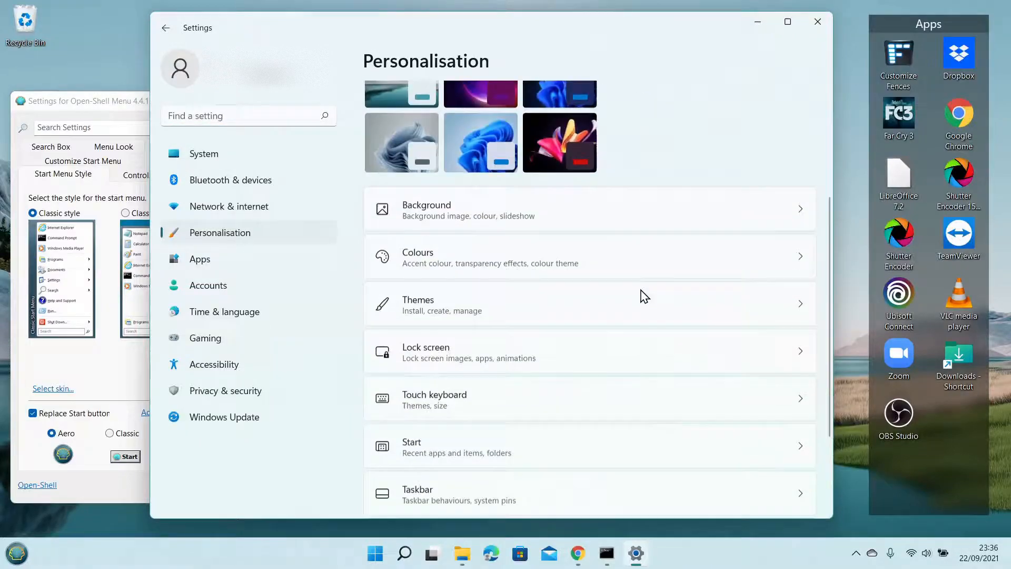
scroll("down", 3)
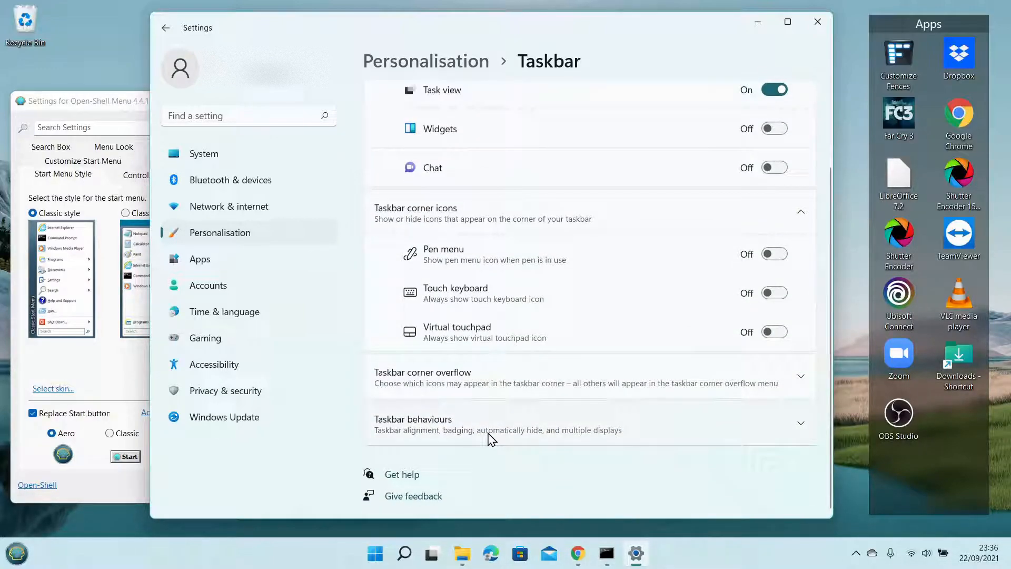
left_click(413, 423)
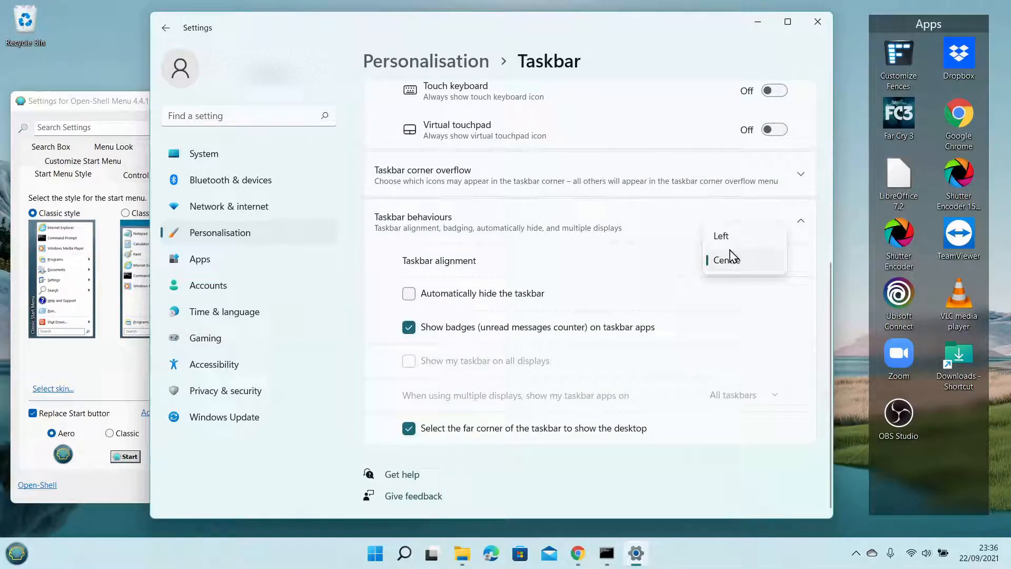
left_click(721, 235)
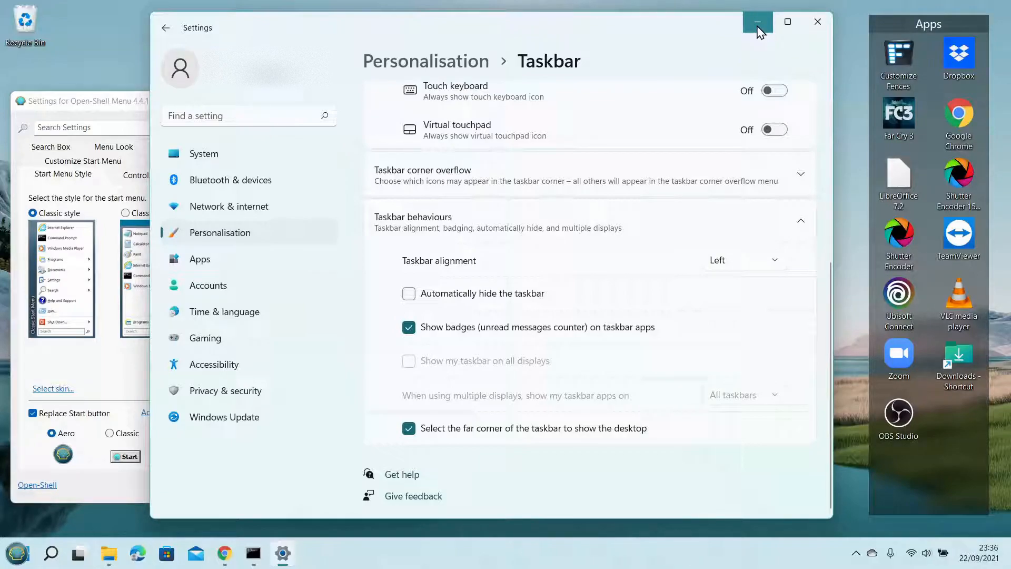
mouse_move(15, 552)
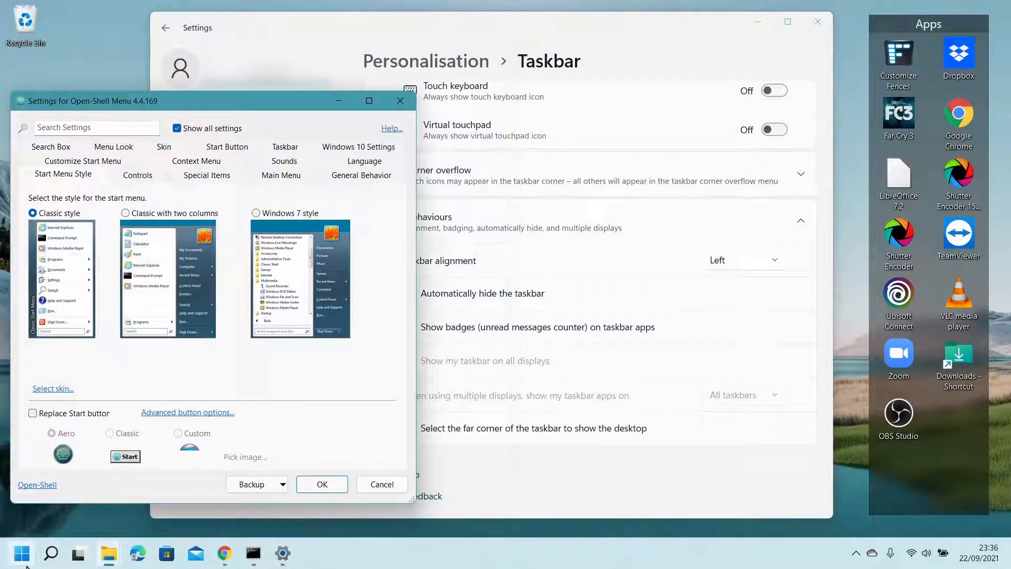
Enable the Aero replacement Start button and test that its orb toggles the classic menu.
left_click(32, 413)
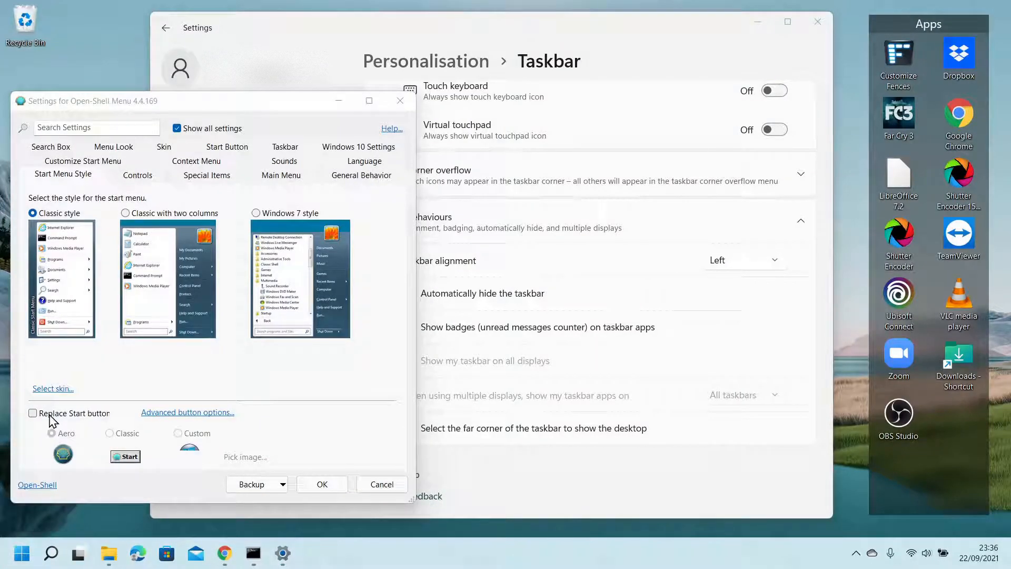
left_click(32, 413)
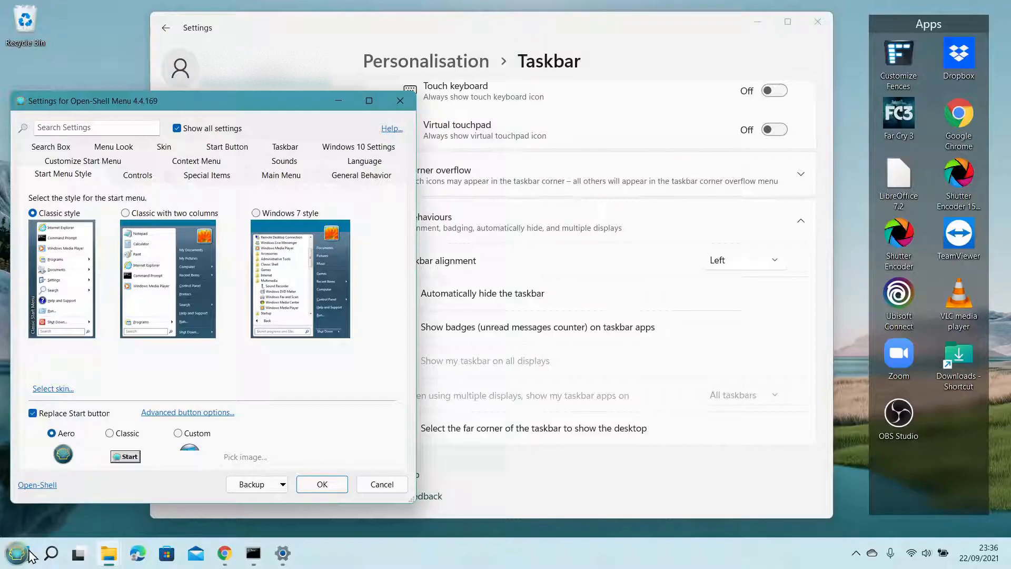
left_click(16, 555)
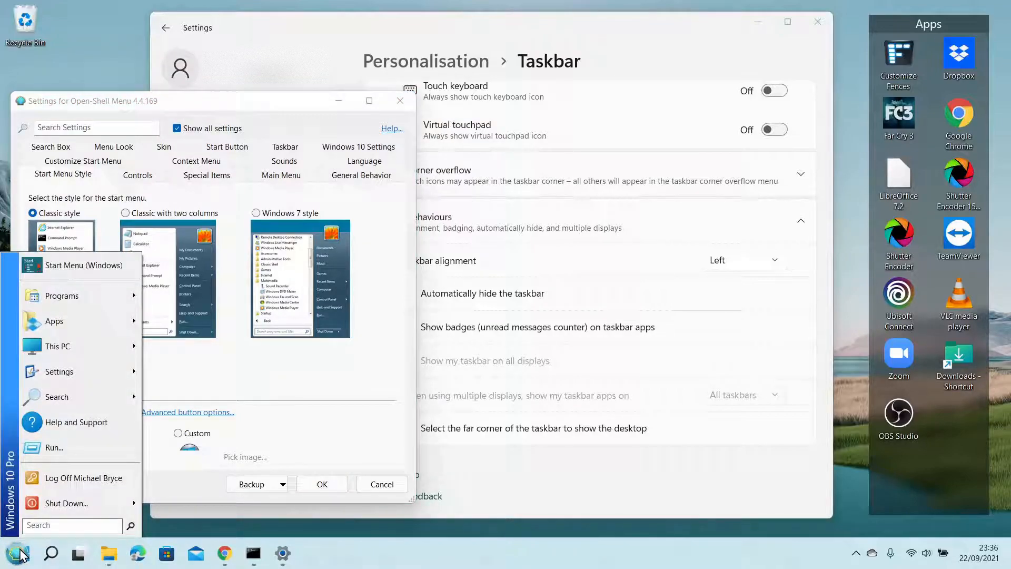
left_click(11, 553)
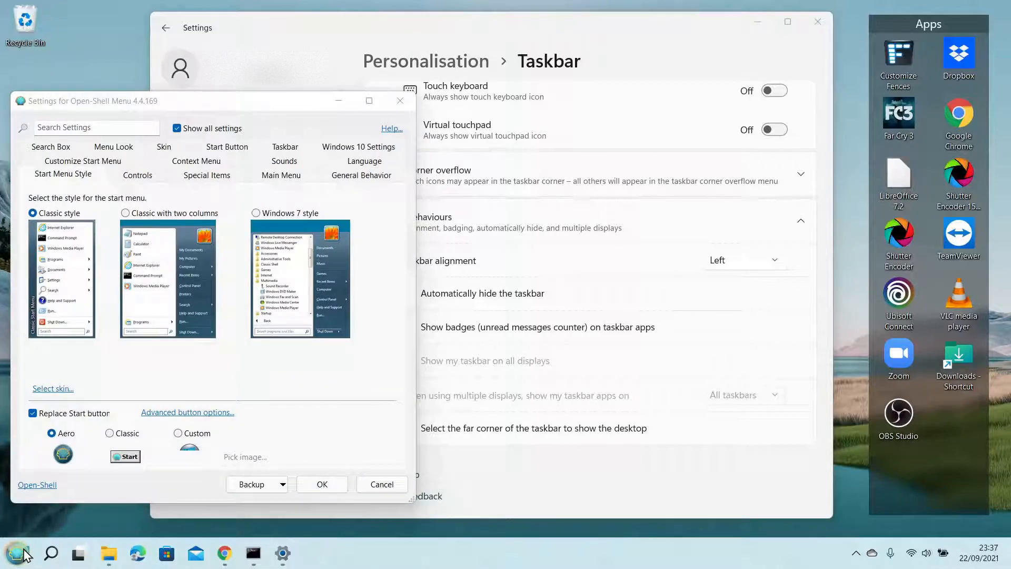
mouse_move(18, 553)
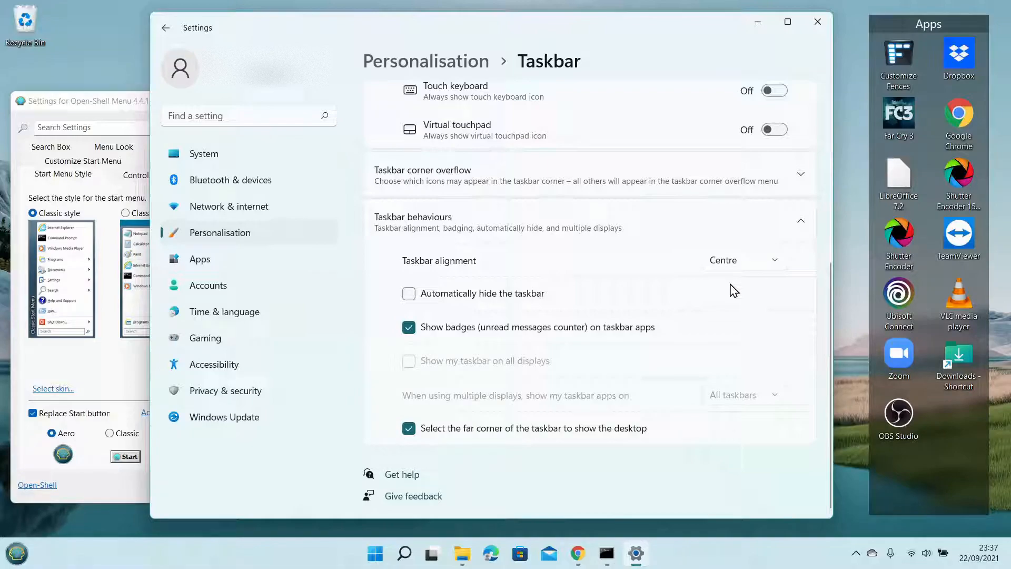
mouse_move(374, 553)
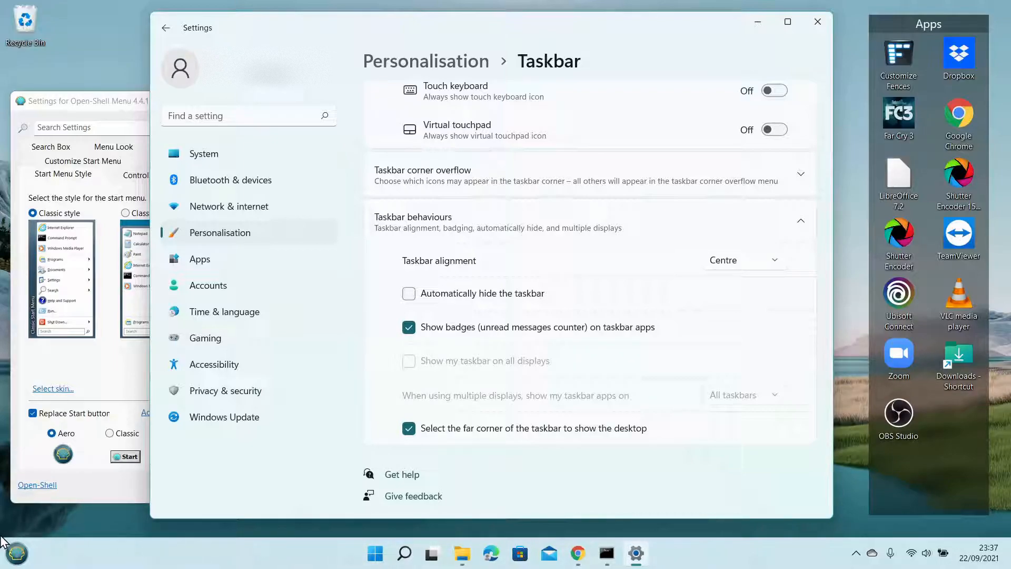
mouse_move(16, 553)
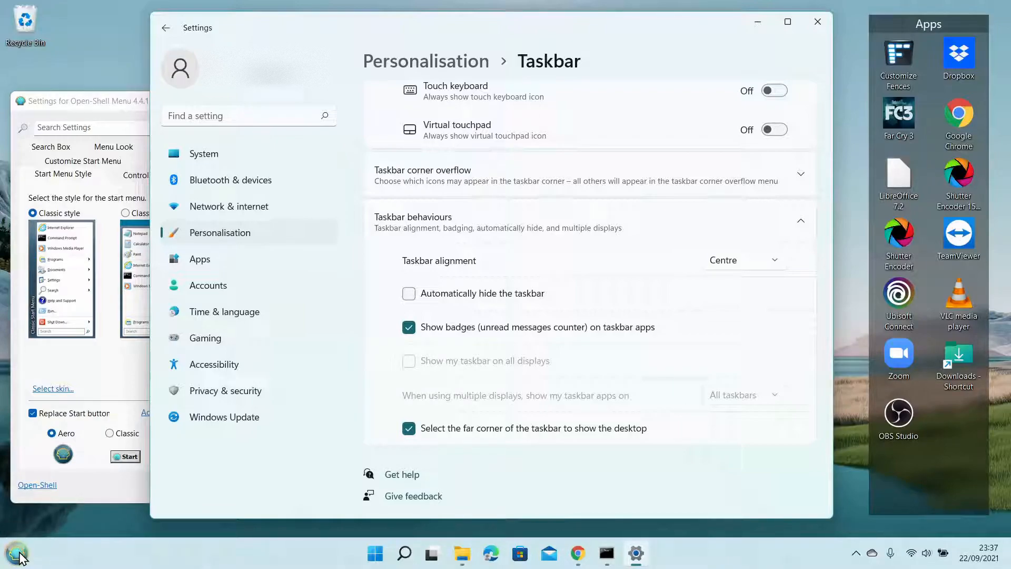
mouse_move(16, 555)
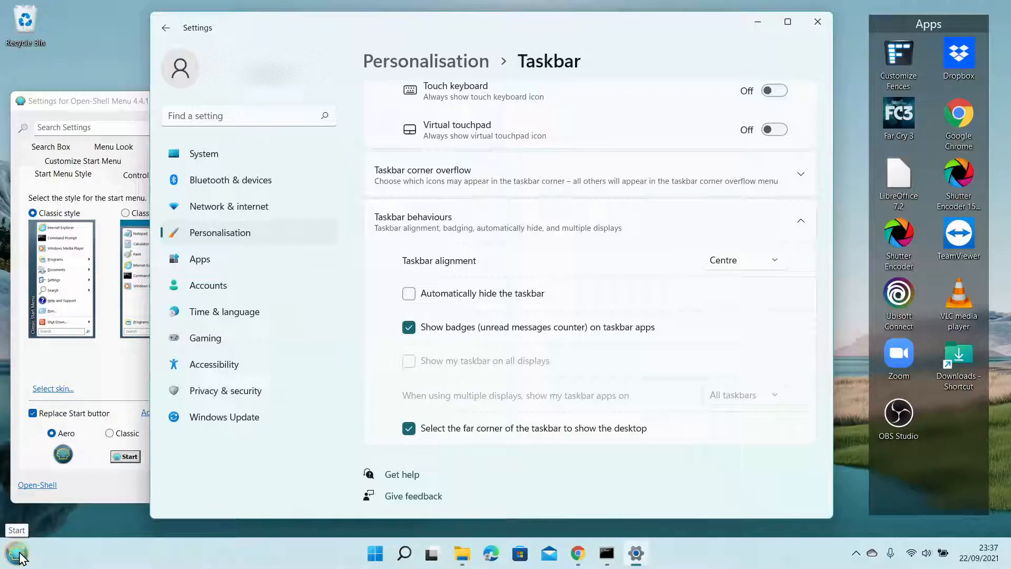